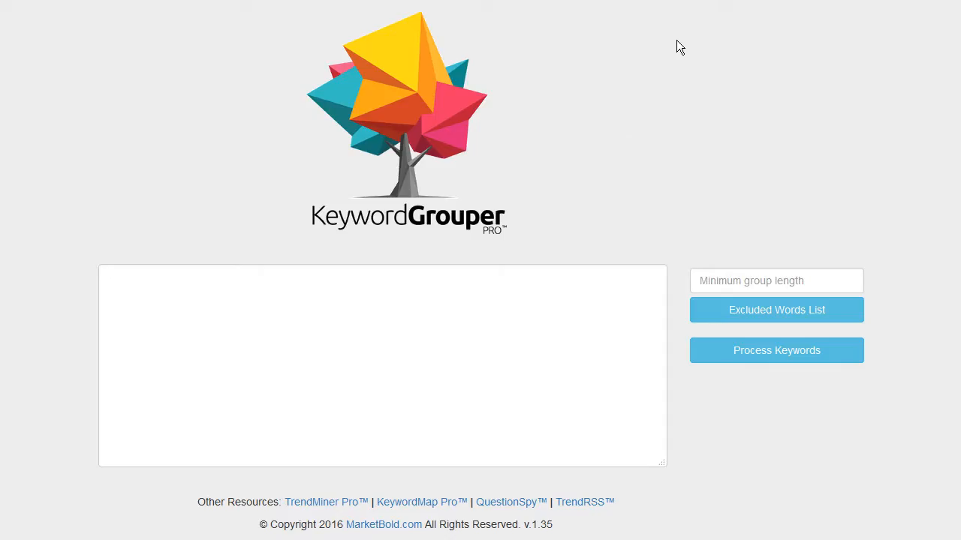
pyautogui.moveTo(675, 44)
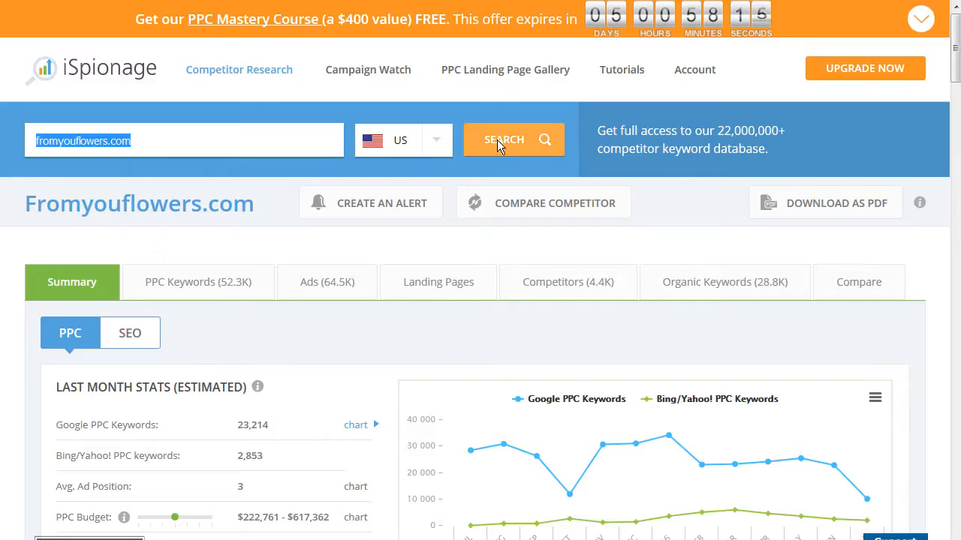
pyautogui.moveTo(217, 268)
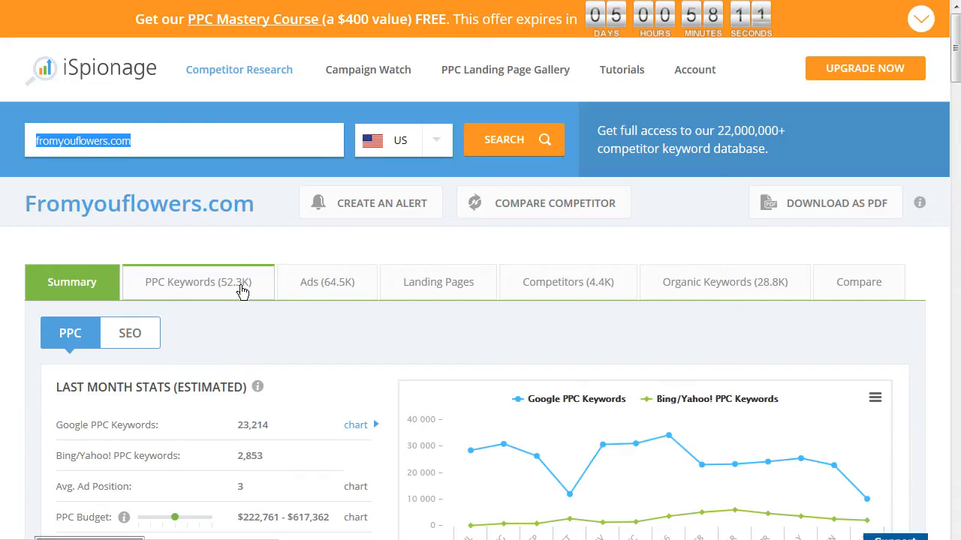
pyautogui.moveTo(230, 297)
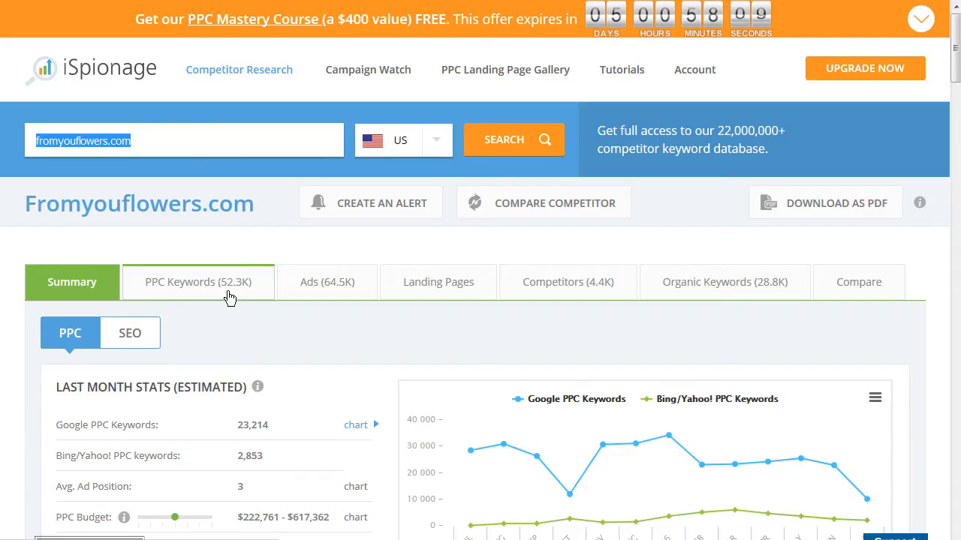
pyautogui.moveTo(180, 270)
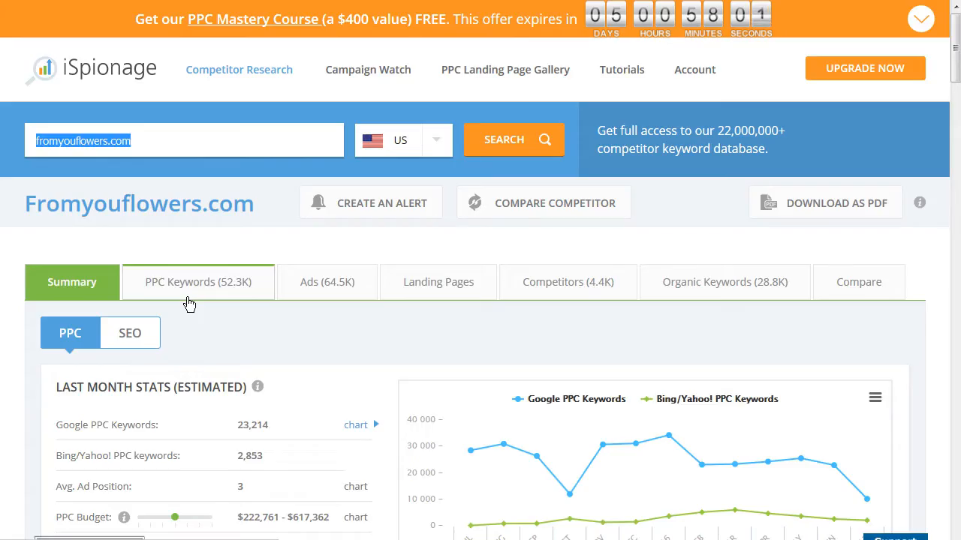
pyautogui.moveTo(227, 267)
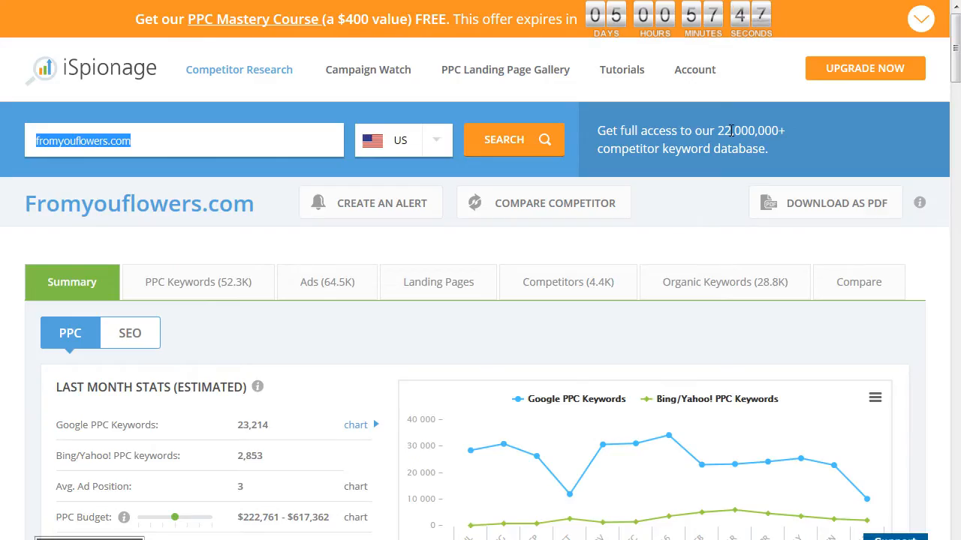
# Enter 1 as the minimum group length below the pasted competitor keyword list
pyautogui.click(132, 141)
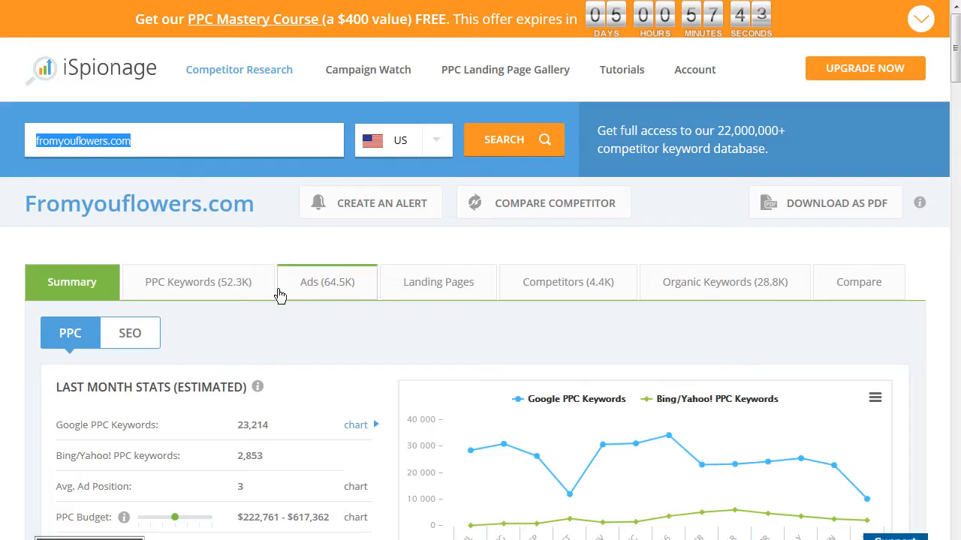
pyautogui.click(183, 140)
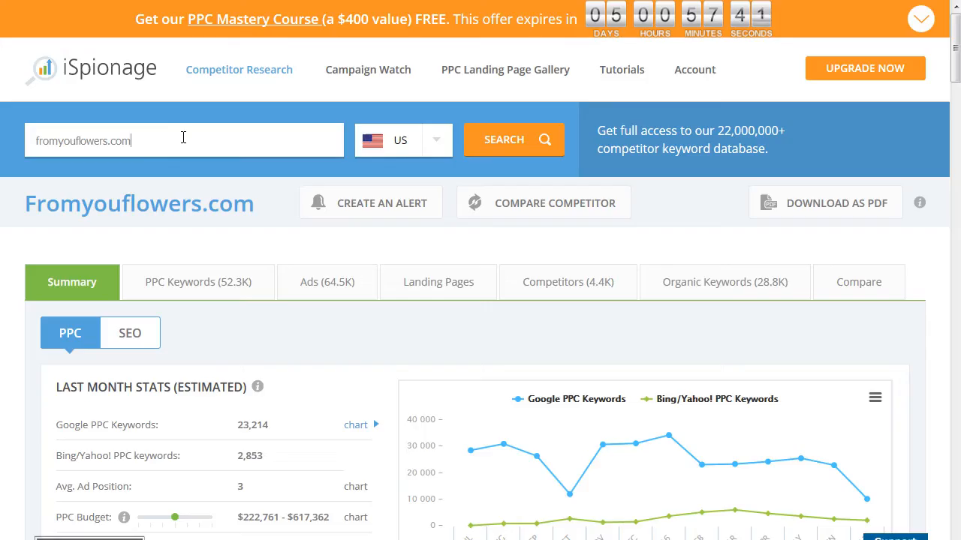
pyautogui.moveTo(876, 265)
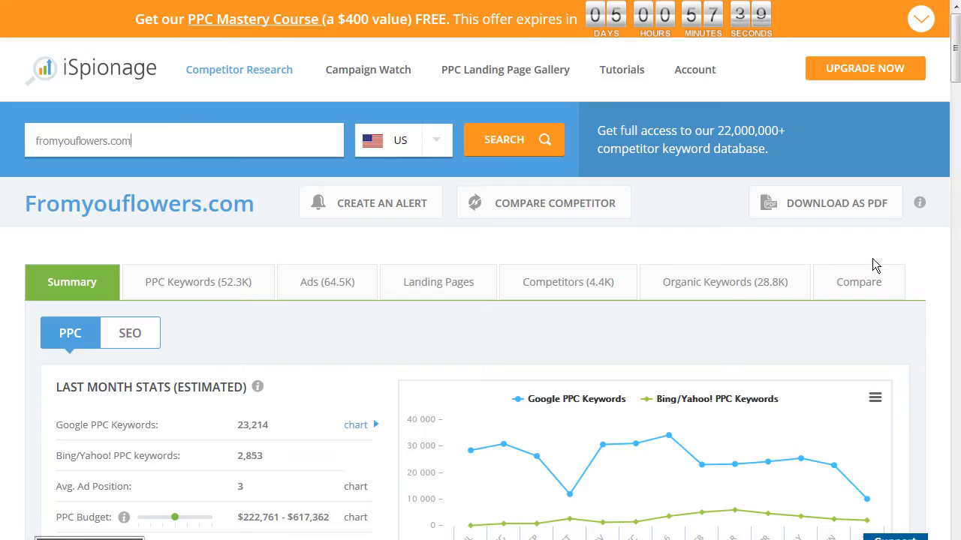
pyautogui.moveTo(211, 282)
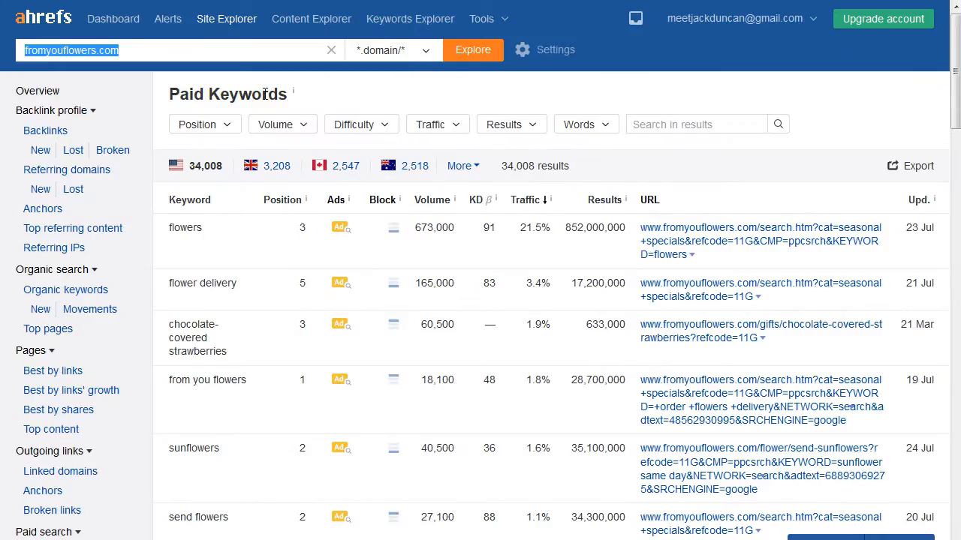
pyautogui.moveTo(188, 516)
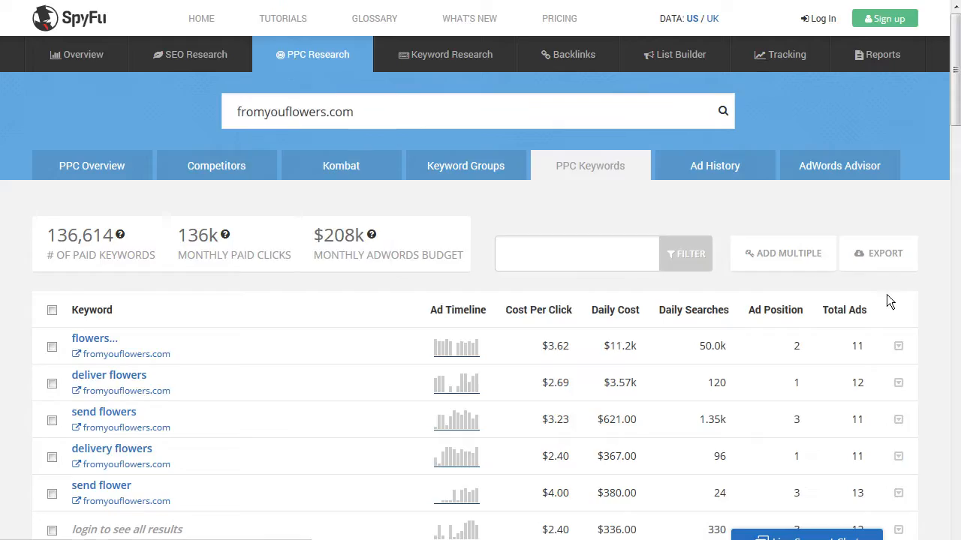
pyautogui.moveTo(890, 301)
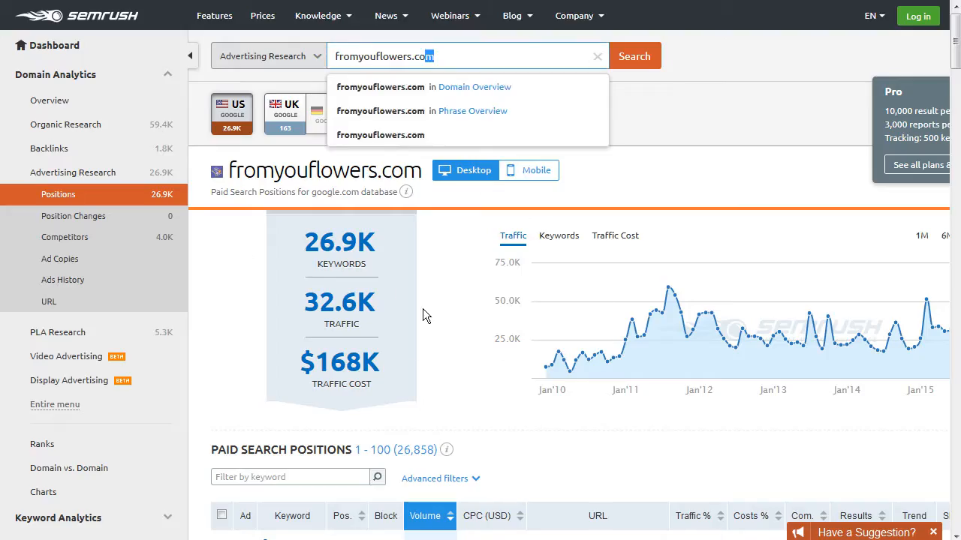
pyautogui.moveTo(64, 203)
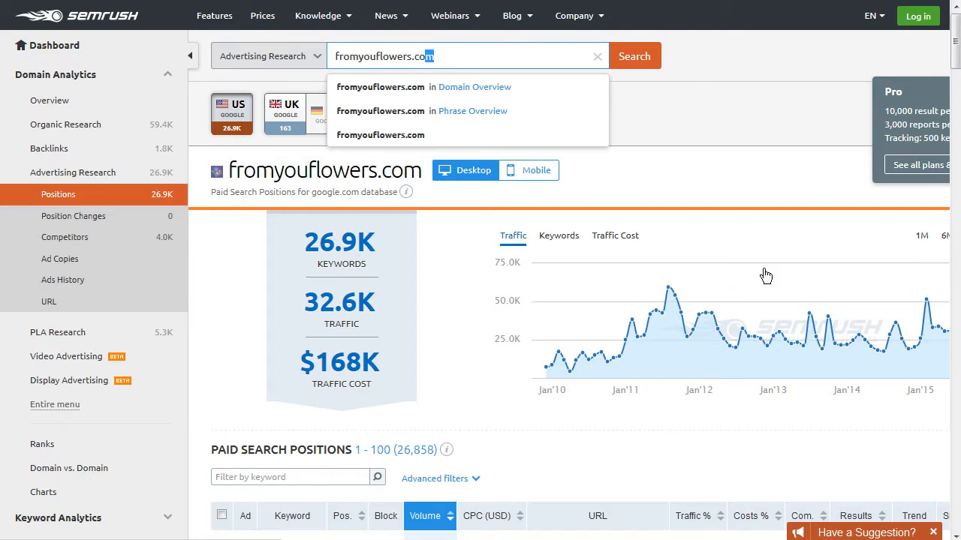
pyautogui.scroll(-3)
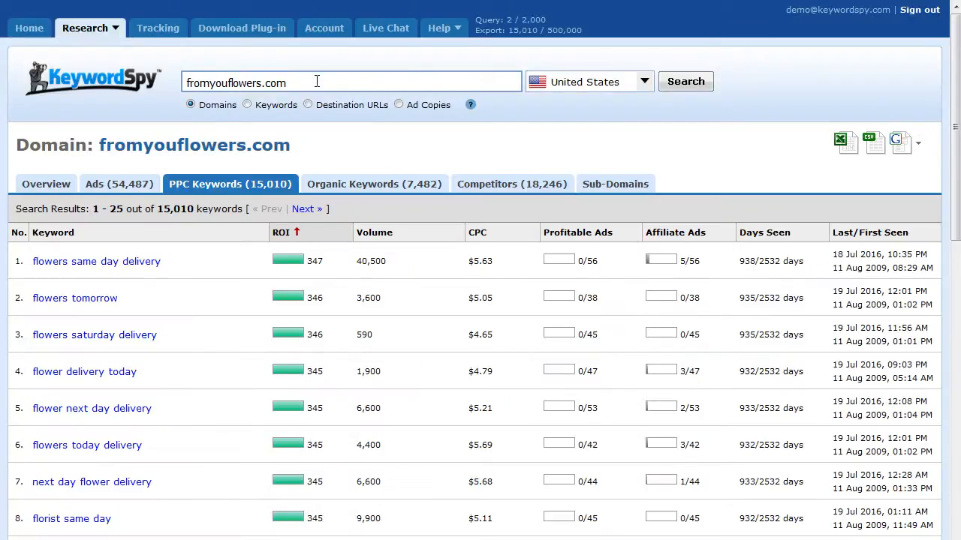
pyautogui.moveTo(94, 244)
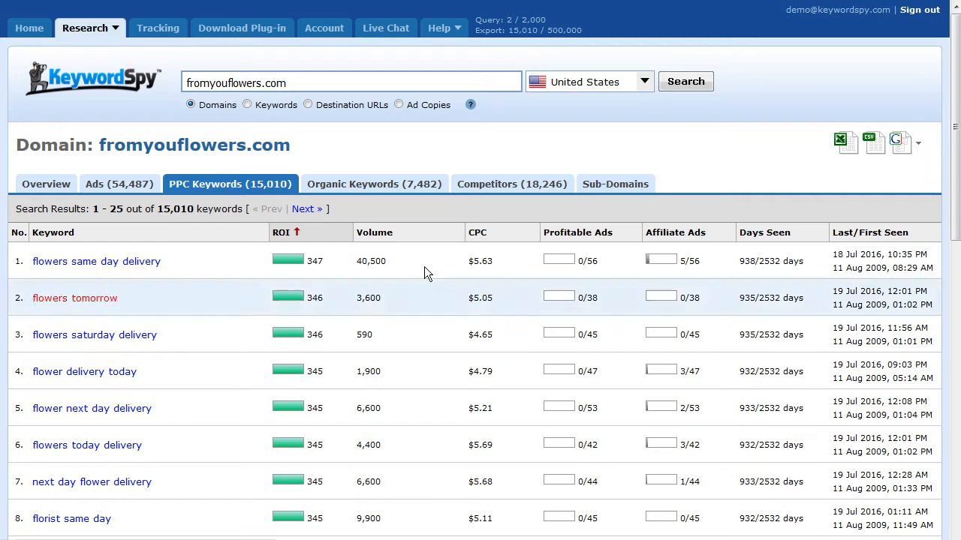
pyautogui.click(917, 143)
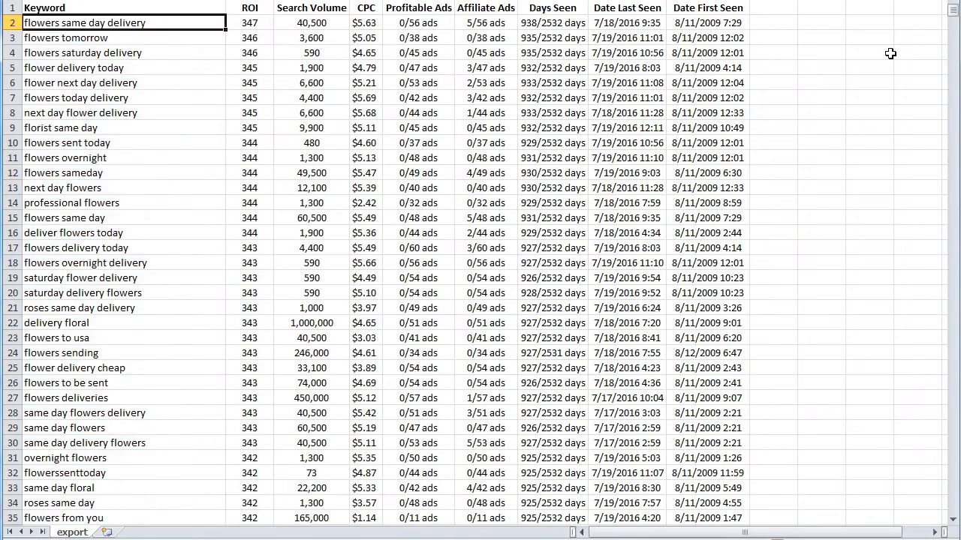
pyautogui.scroll(-3)
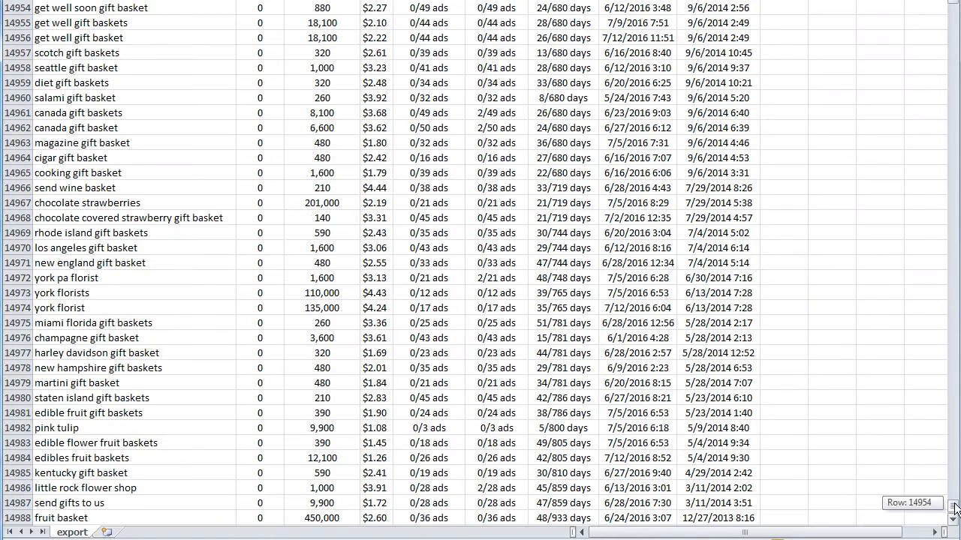
pyautogui.scroll(-3)
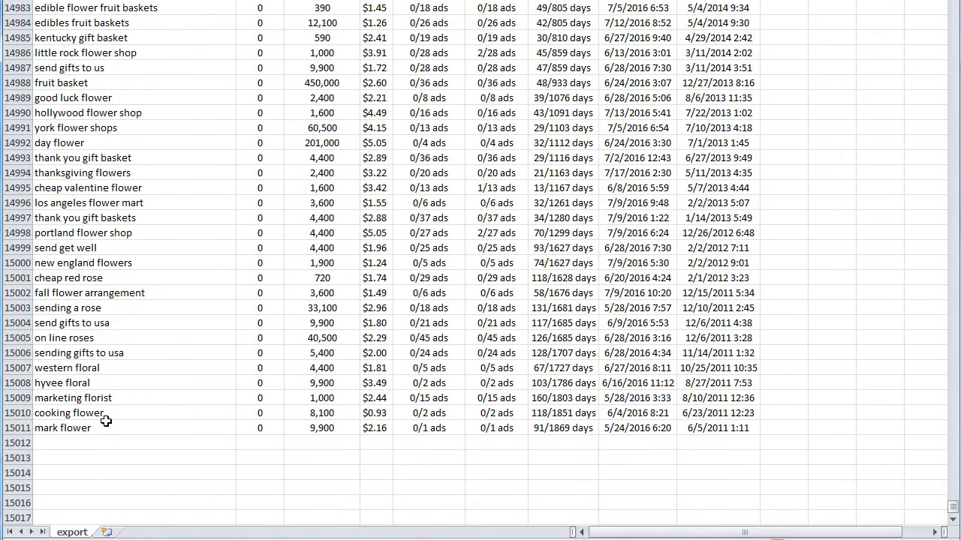
pyautogui.rightClick(106, 420)
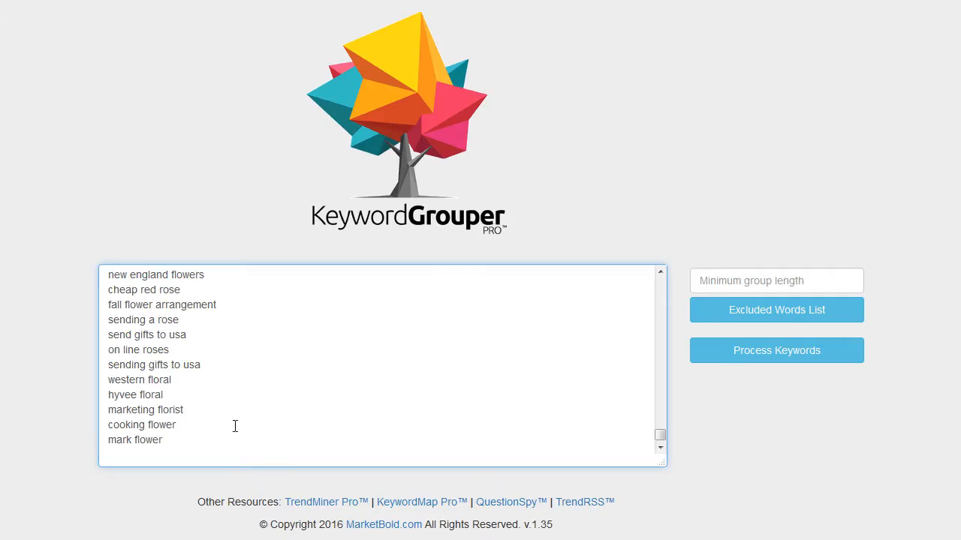
pyautogui.moveTo(739, 275)
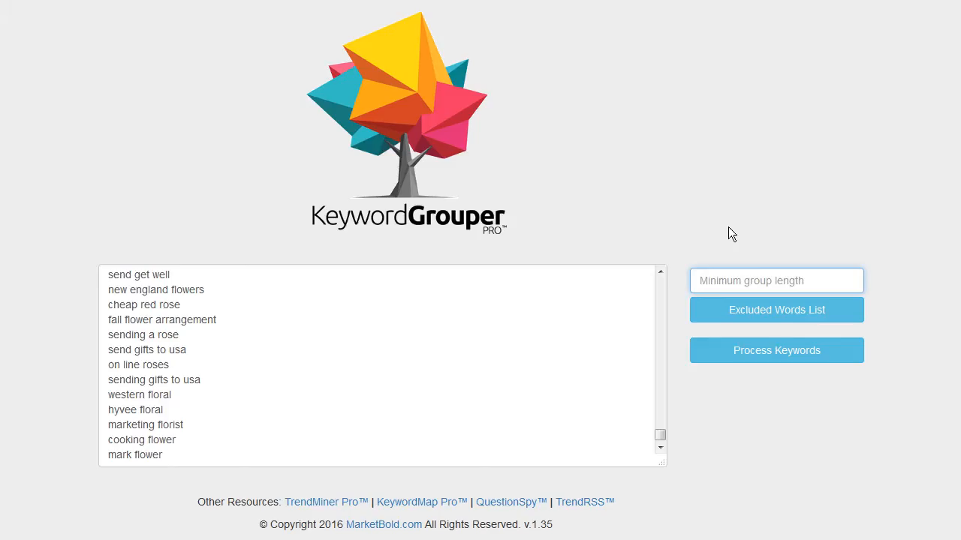
pyautogui.write('1')
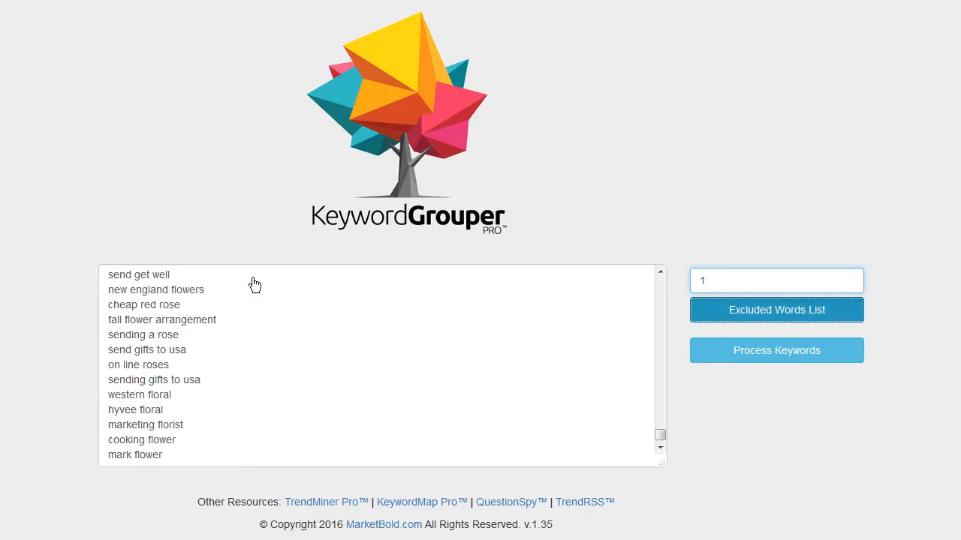
pyautogui.moveTo(206, 292)
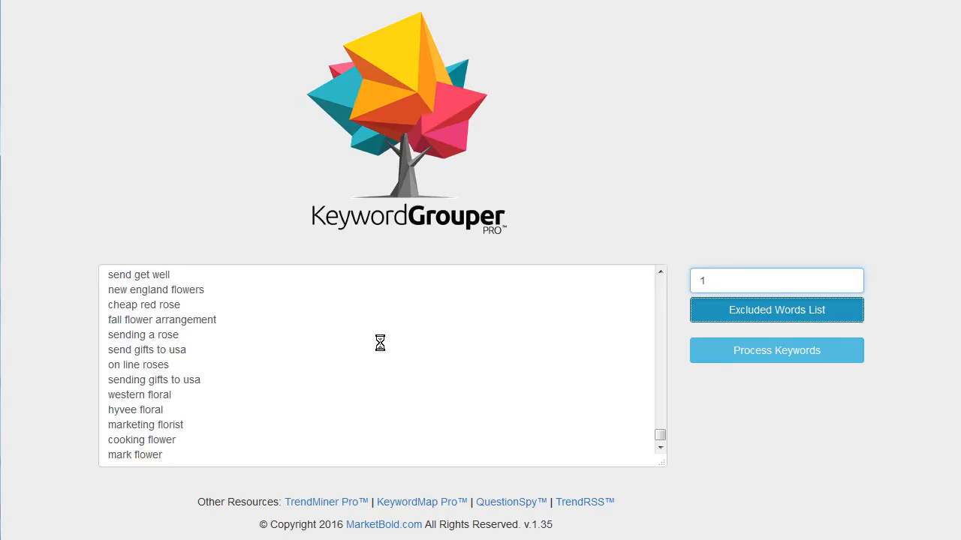
# Exclude flower, flowers, arrangement(s) and delivery from grouping, then close the excluded words list
pyautogui.click(776, 310)
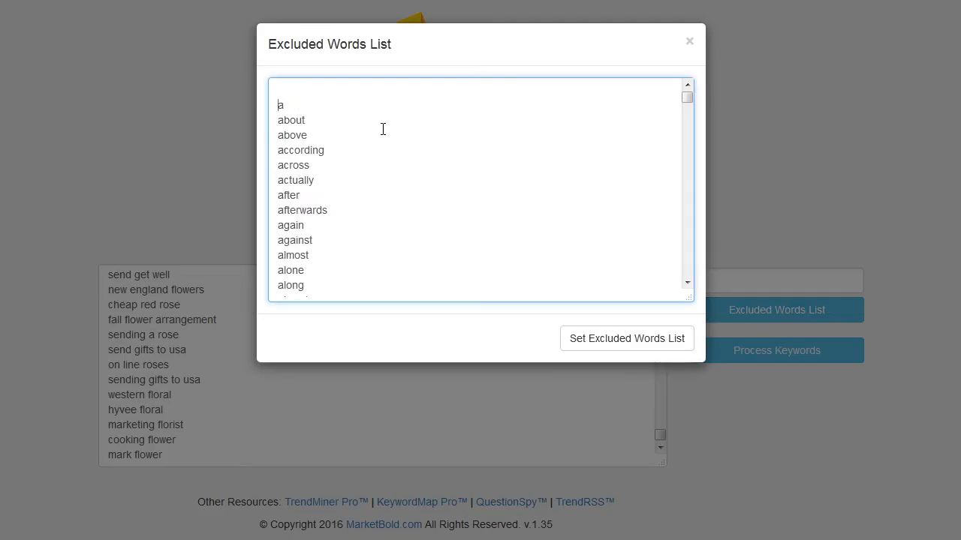
pyautogui.write('flower')
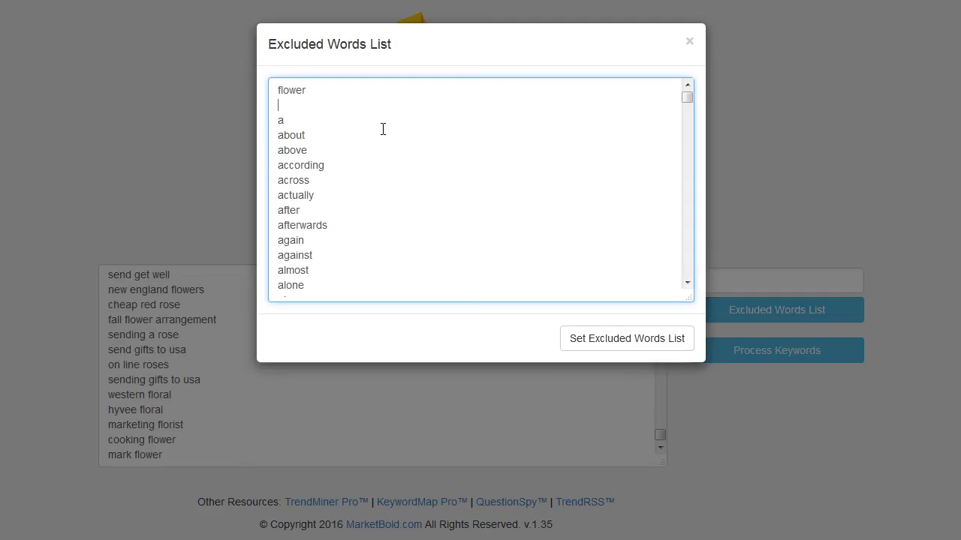
pyautogui.write('flowers')
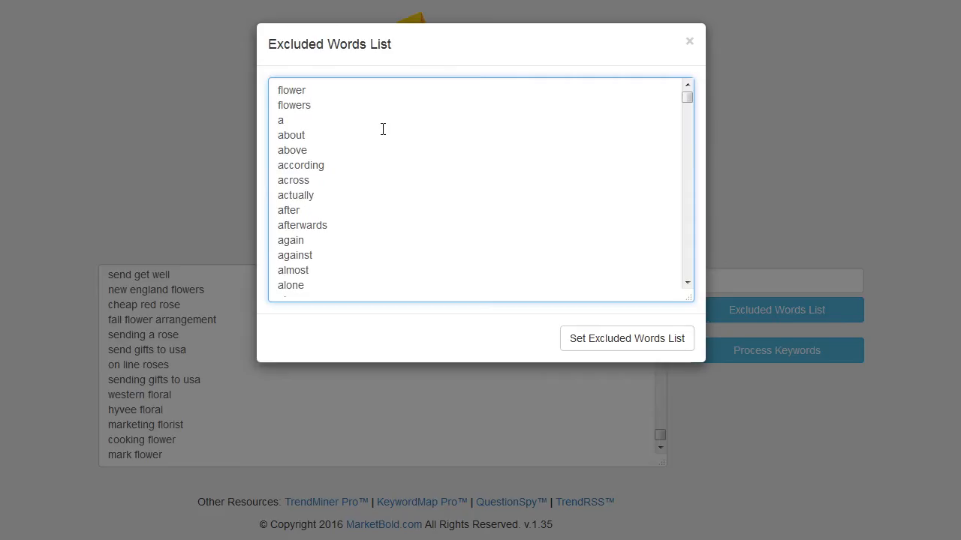
pyautogui.write('arrangement')
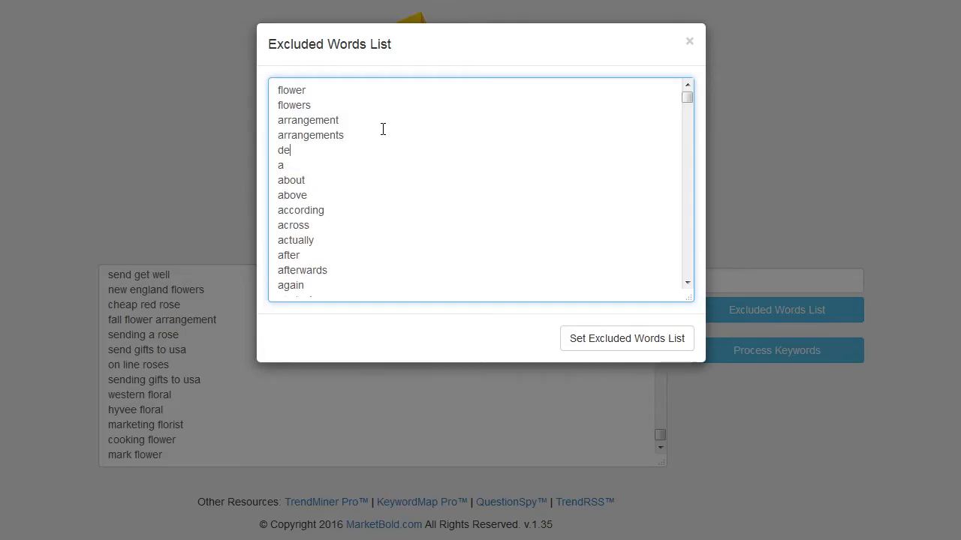
pyautogui.write('ivery')
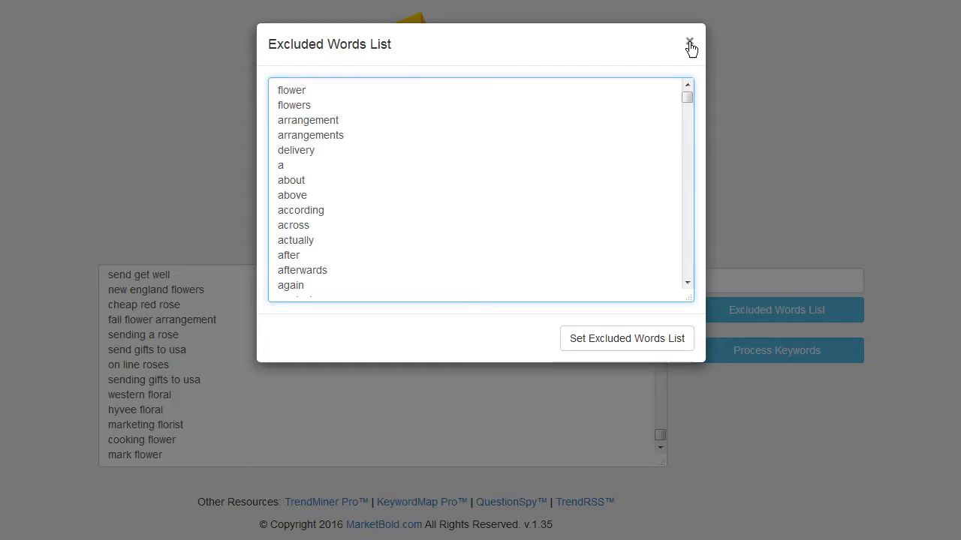
pyautogui.click(688, 40)
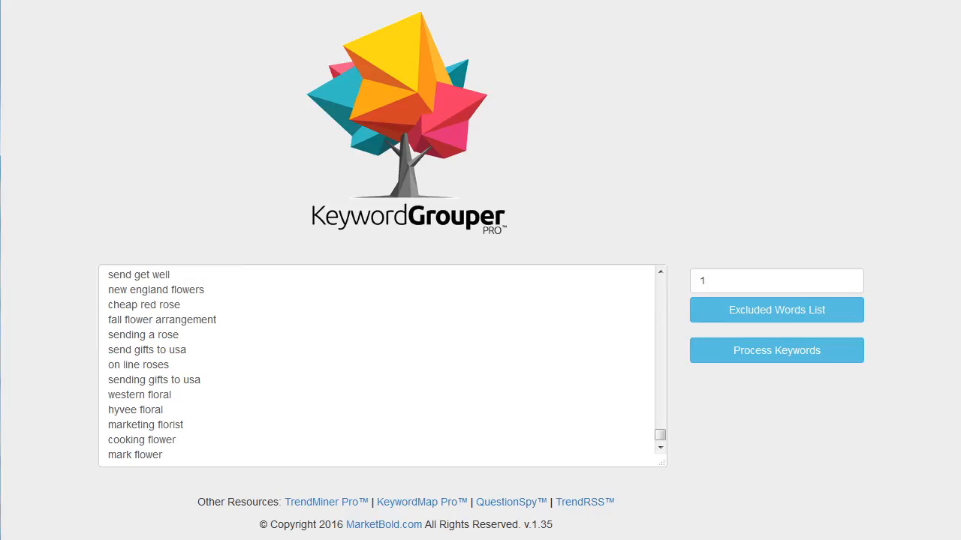
# Process 9481 keywords into 7298 groups and browse the top ones: florists, gift baskets, shops, send
pyautogui.click(776, 350)
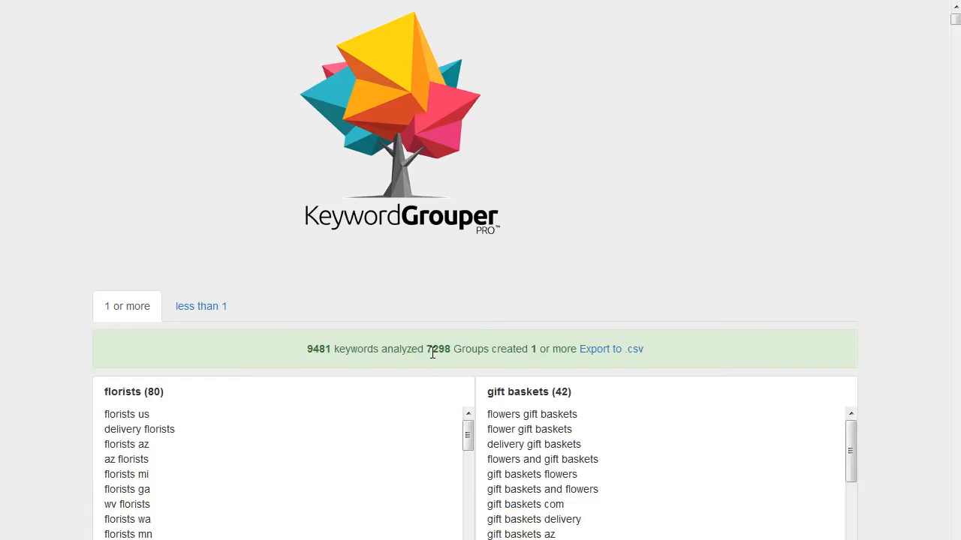
pyautogui.moveTo(548, 297)
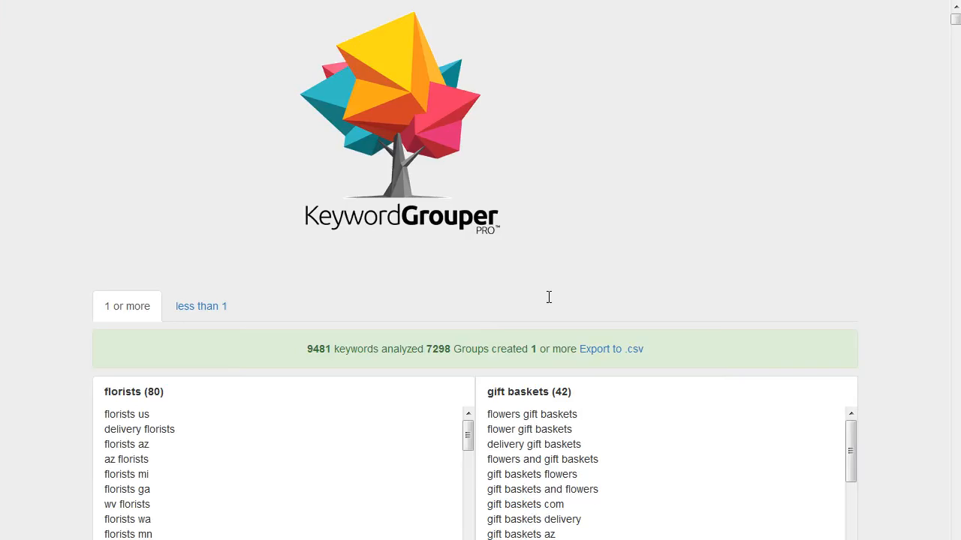
pyautogui.moveTo(774, 120)
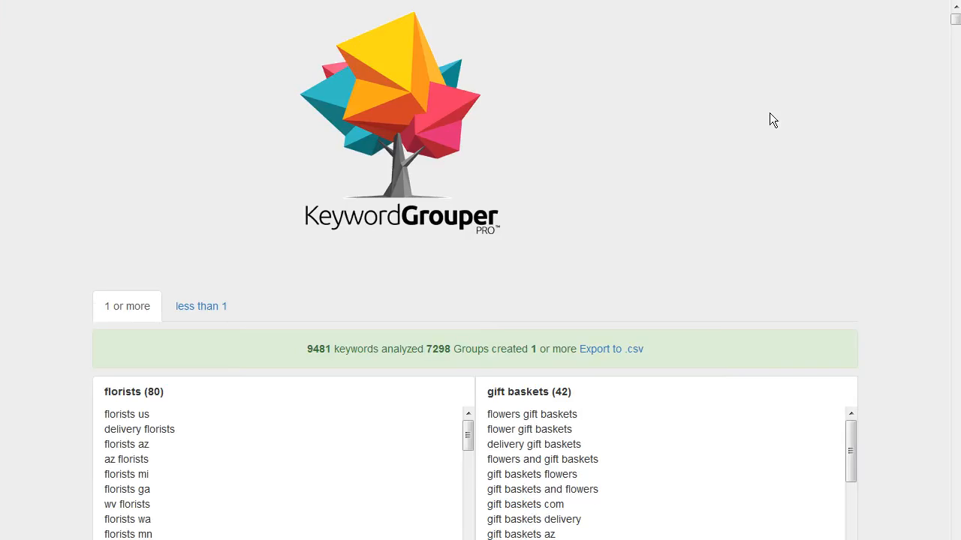
pyautogui.scroll(-3)
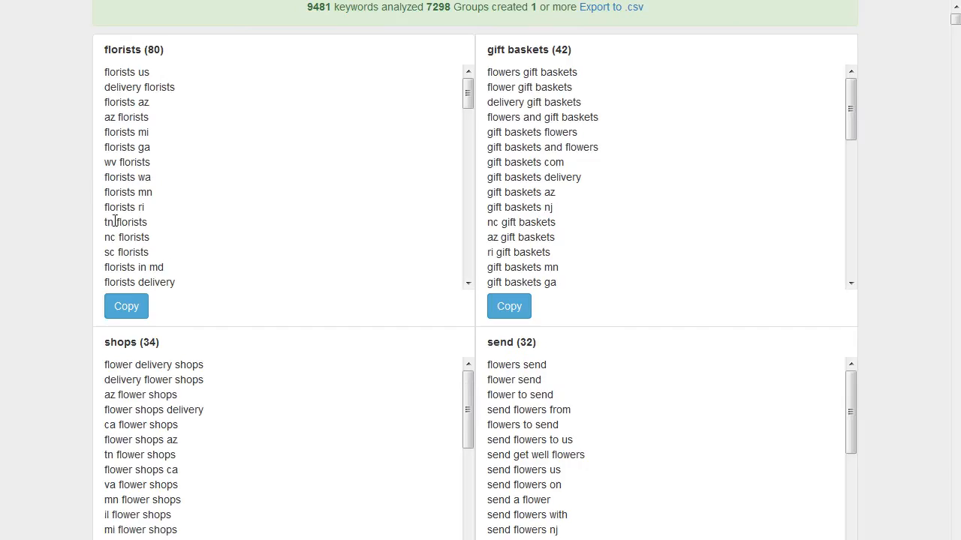
pyautogui.moveTo(116, 49)
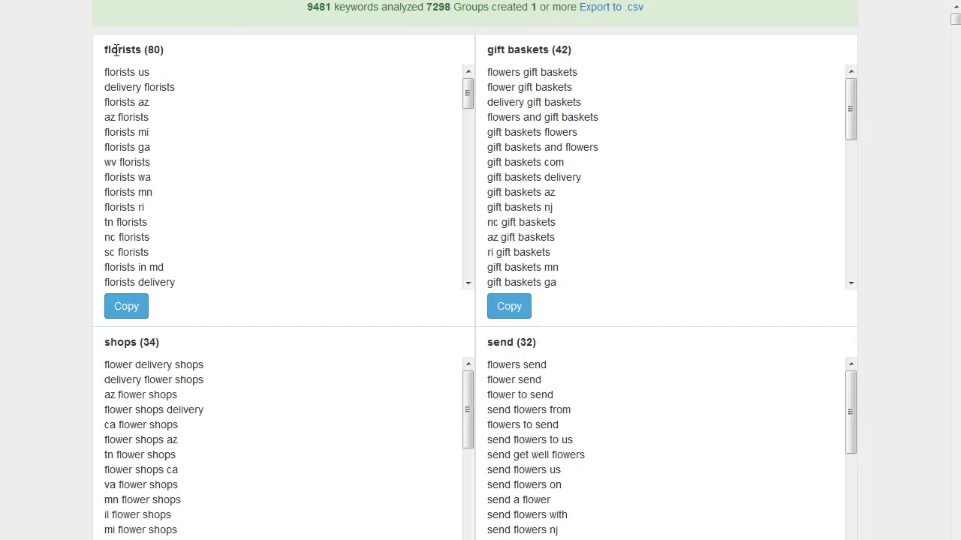
pyautogui.scroll(-3)
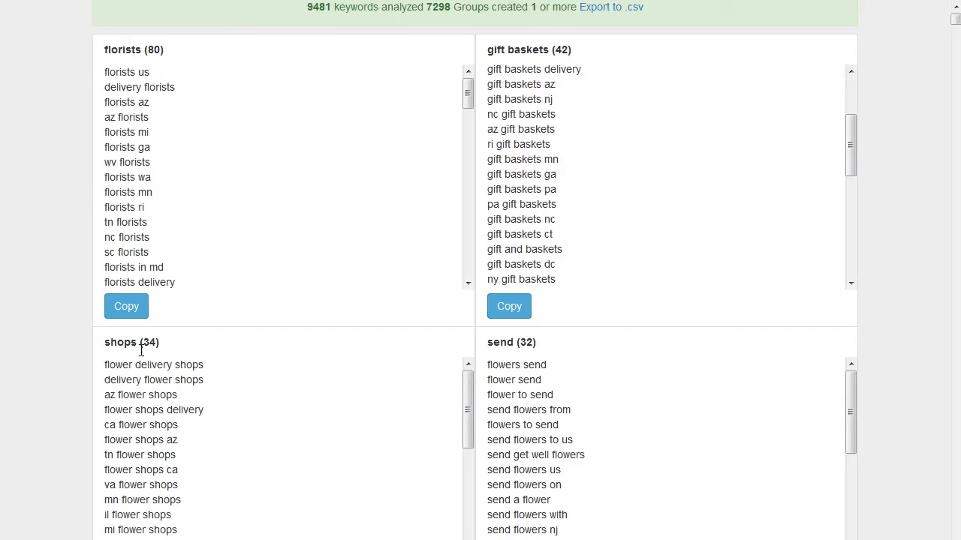
pyautogui.scroll(-3)
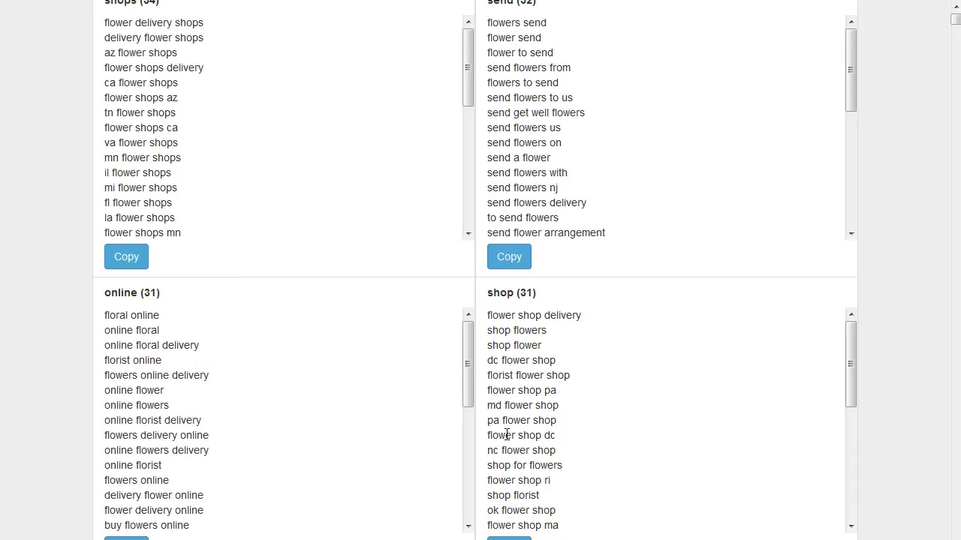
pyautogui.moveTo(295, 236)
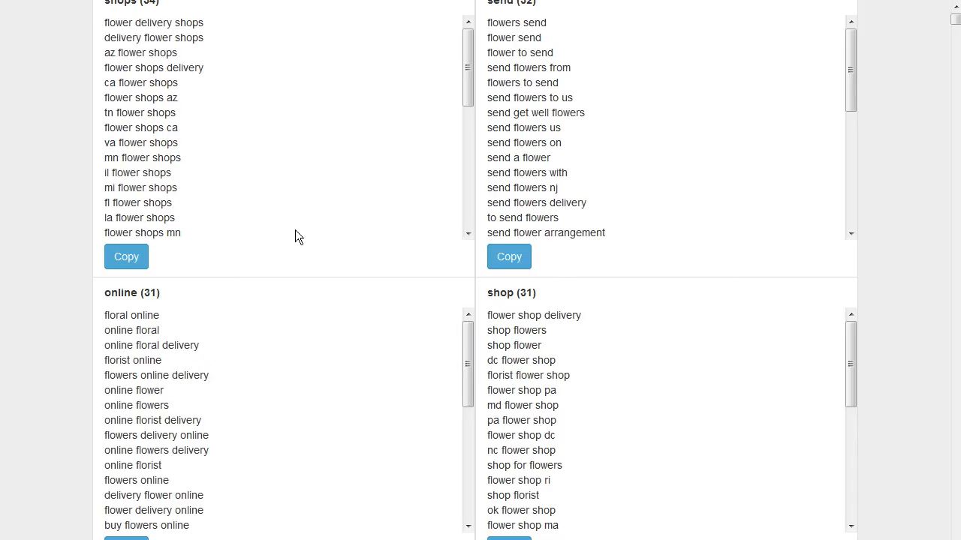
pyautogui.moveTo(874, 207)
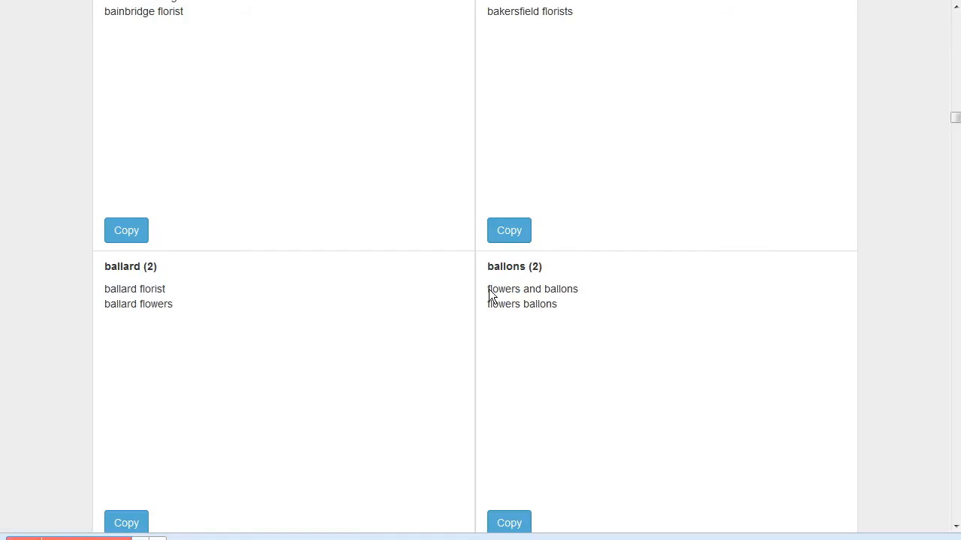
pyautogui.moveTo(521, 268)
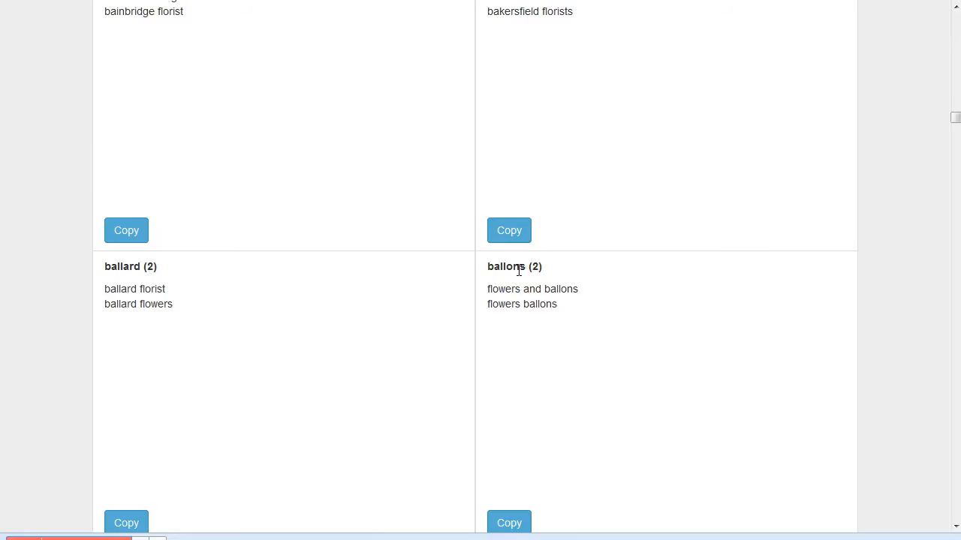
pyautogui.moveTo(268, 456)
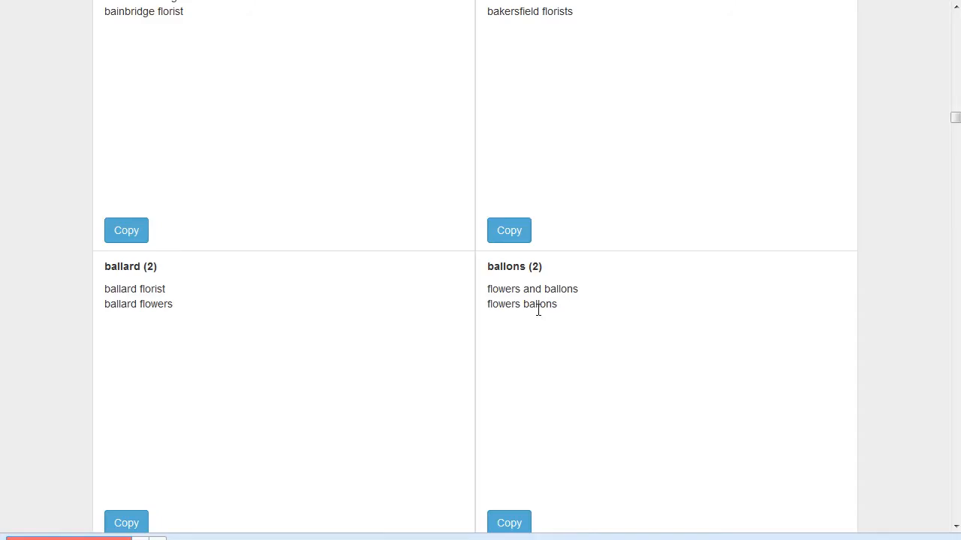
pyautogui.moveTo(531, 318)
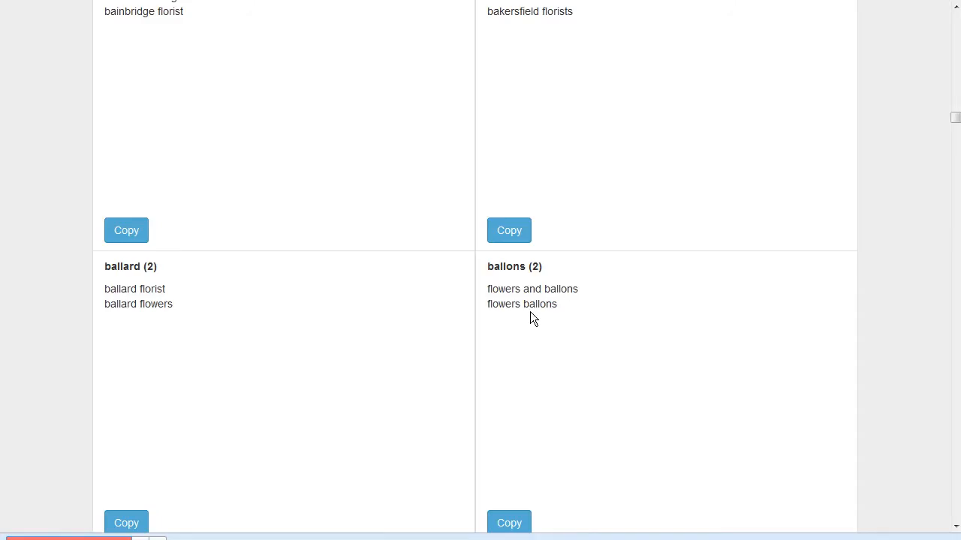
pyautogui.moveTo(574, 289)
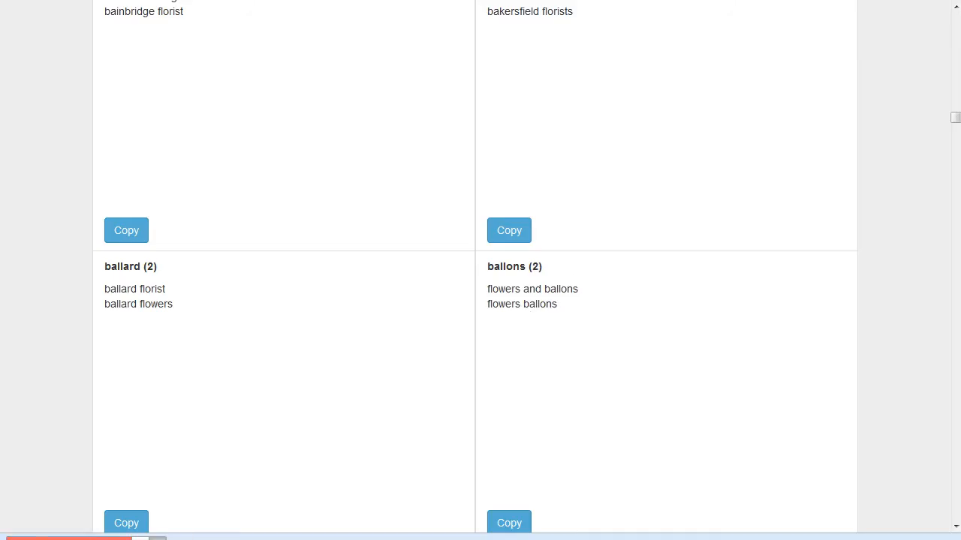
pyautogui.moveTo(612, 308)
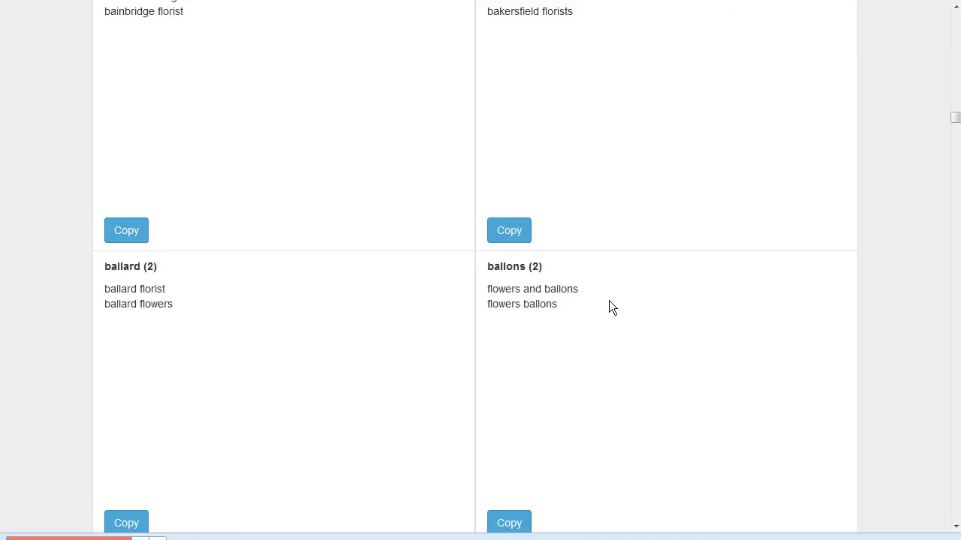
# Scroll past the ballons and balloon groups to bangkok and single-keyword groups like 'cooking gift basket'
pyautogui.scroll(-3)
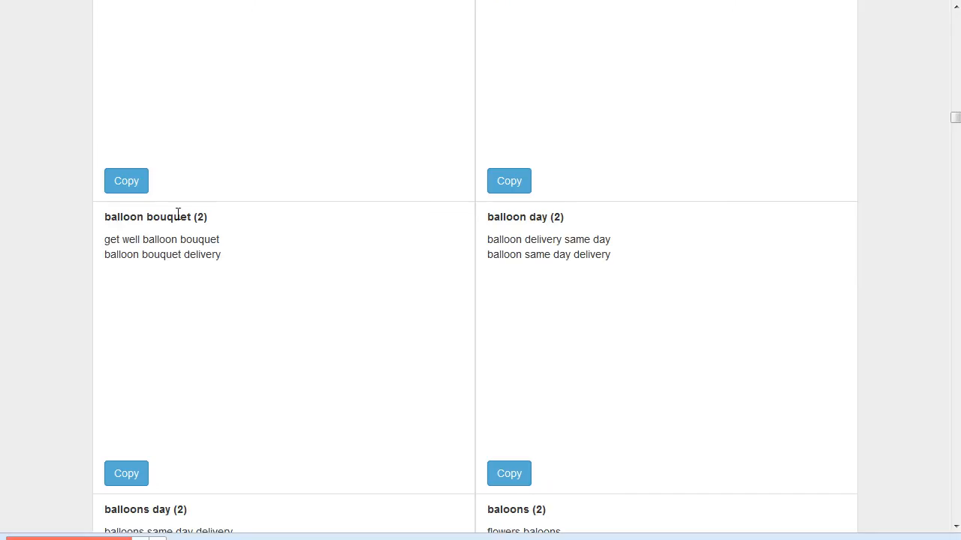
pyautogui.scroll(-3)
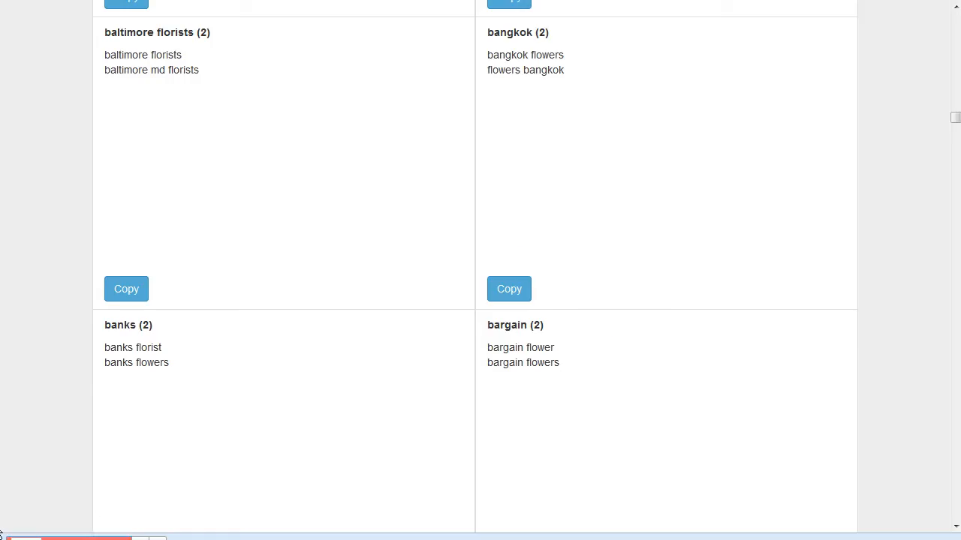
pyautogui.scroll(-3)
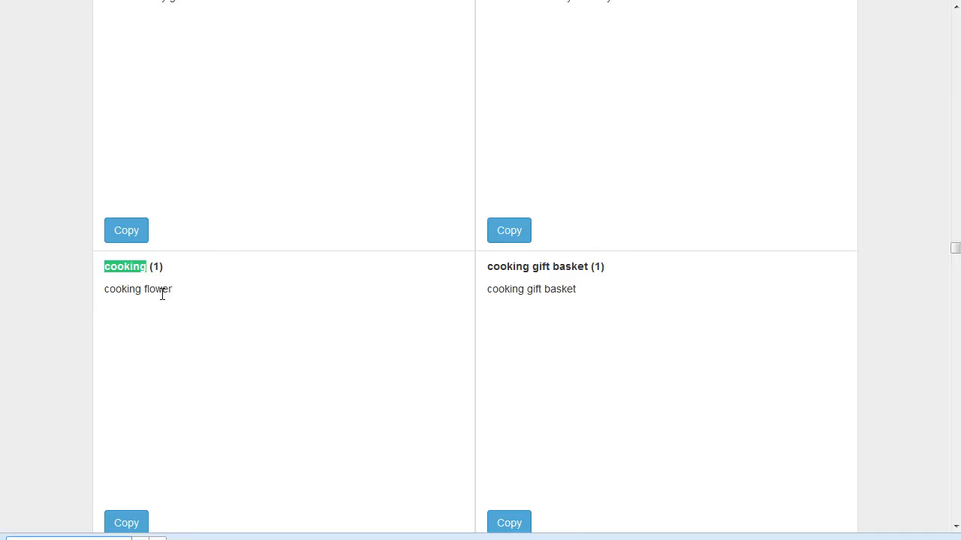
pyautogui.moveTo(184, 295)
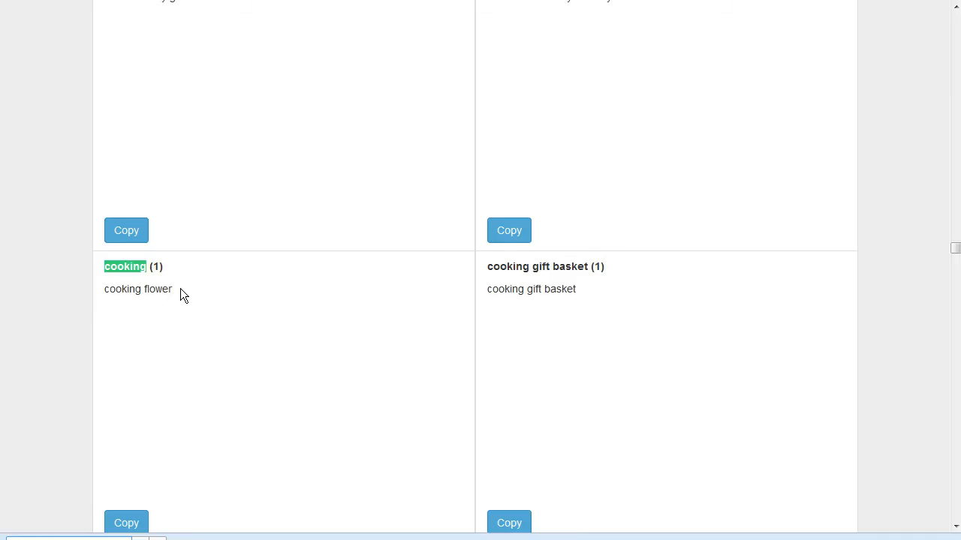
pyautogui.moveTo(173, 298)
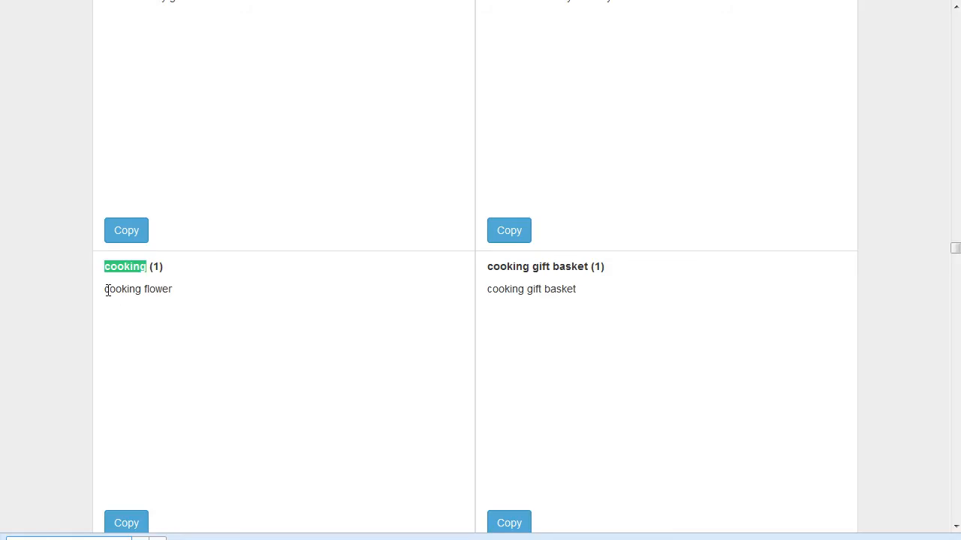
pyautogui.moveTo(139, 292)
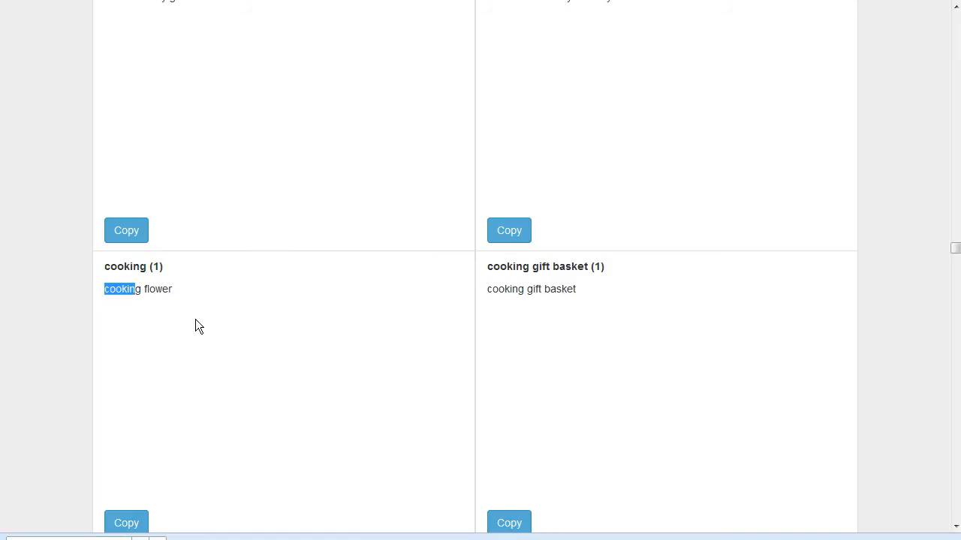
pyautogui.moveTo(601, 300)
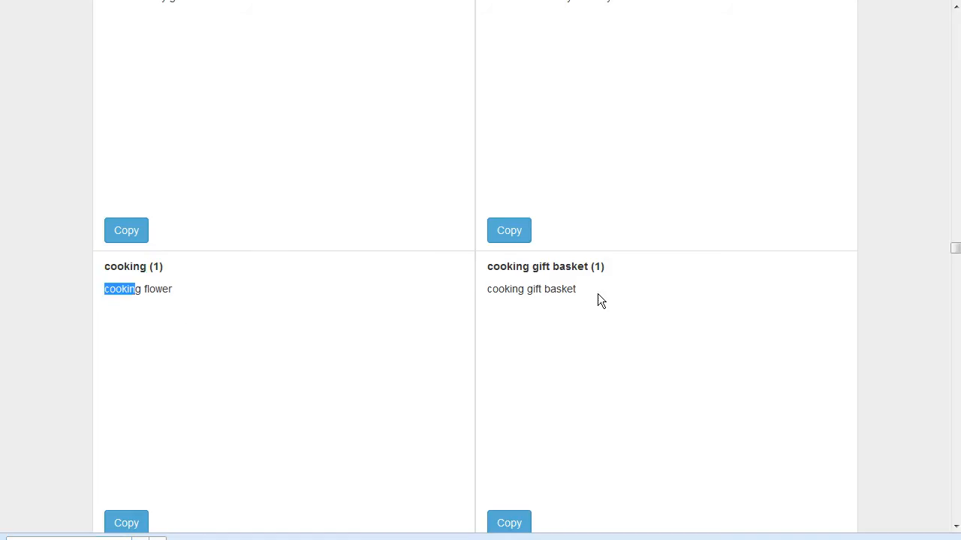
pyautogui.moveTo(532, 289)
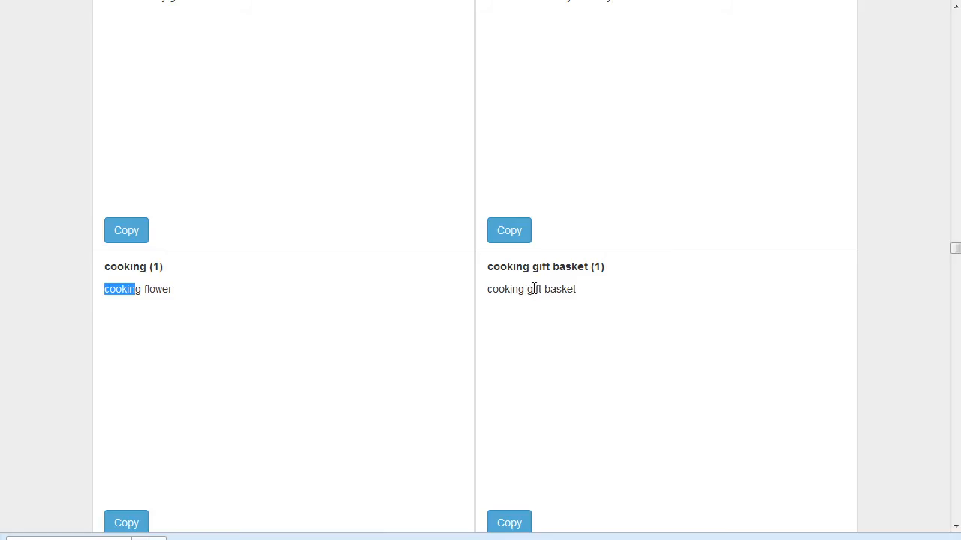
pyautogui.moveTo(553, 281)
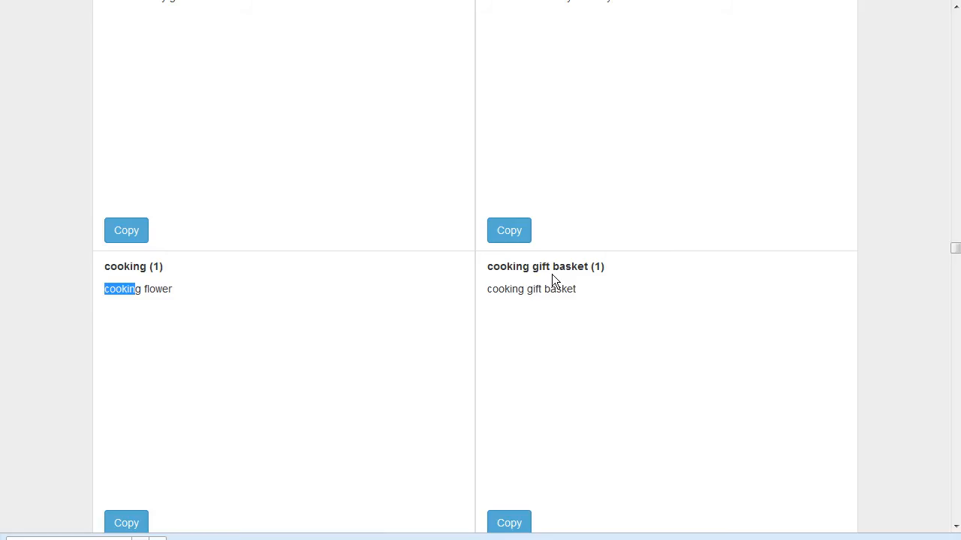